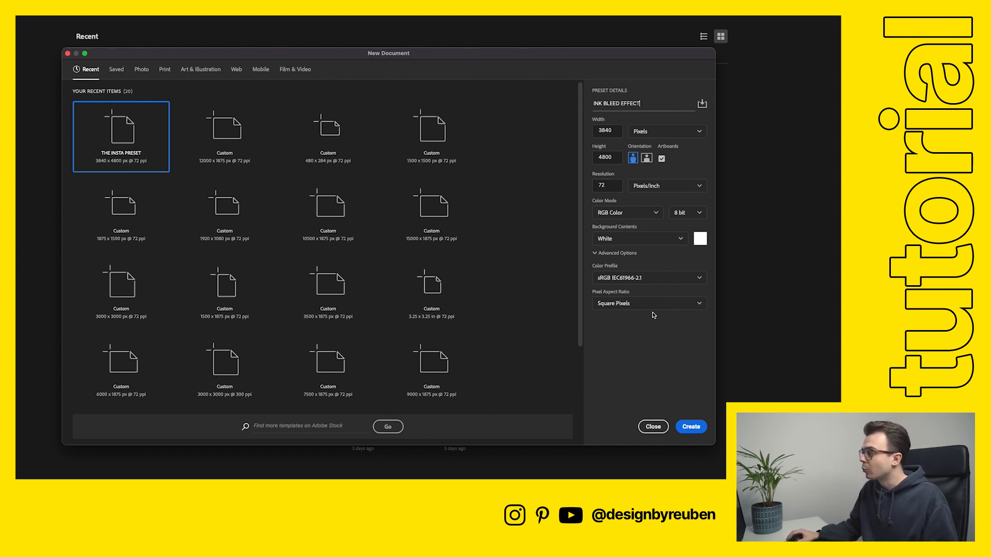
Create the 3840 × 4800 px document named INK BLEED EFFECT
click(691, 426)
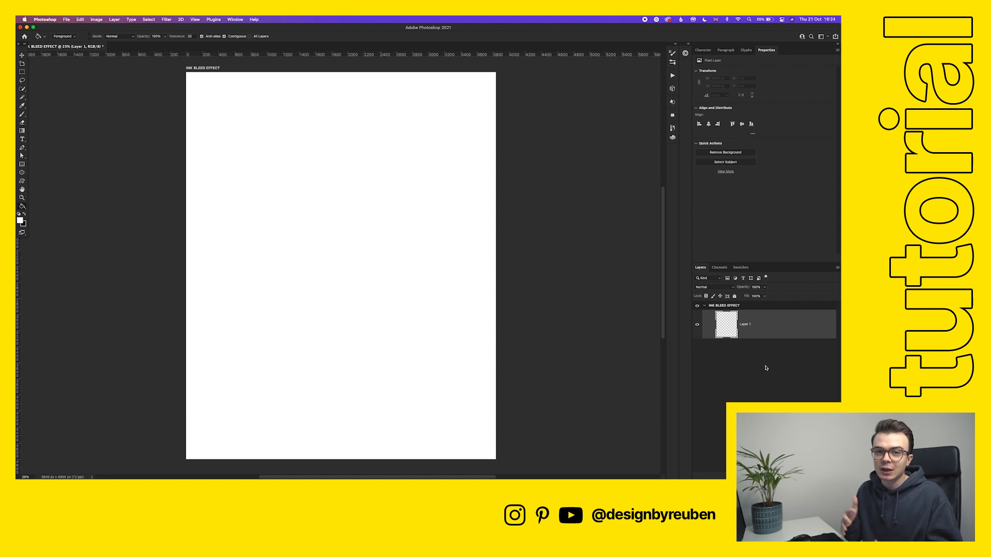
mouse_move(63, 235)
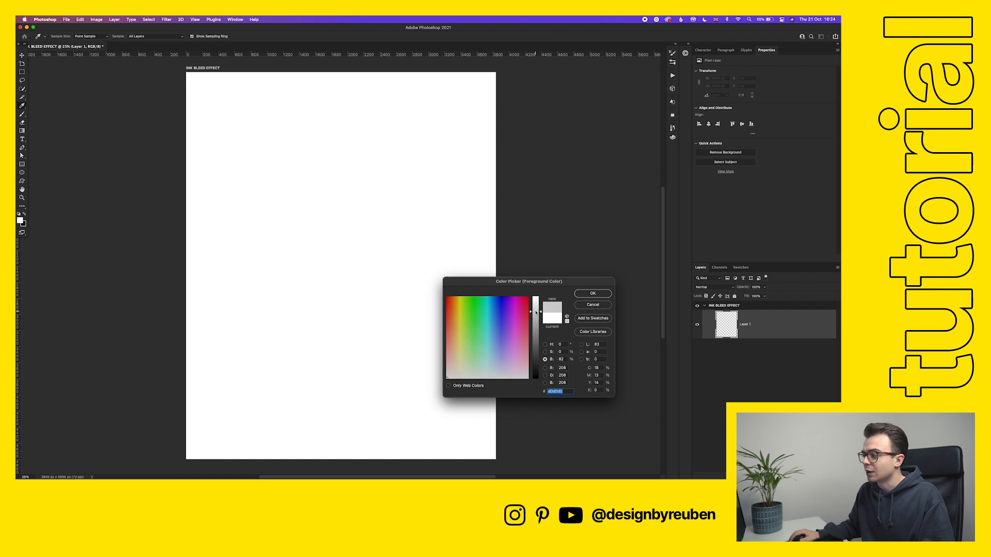
Confirm light grey #d0d0d0 as the foreground colour for the page fill
click(592, 293)
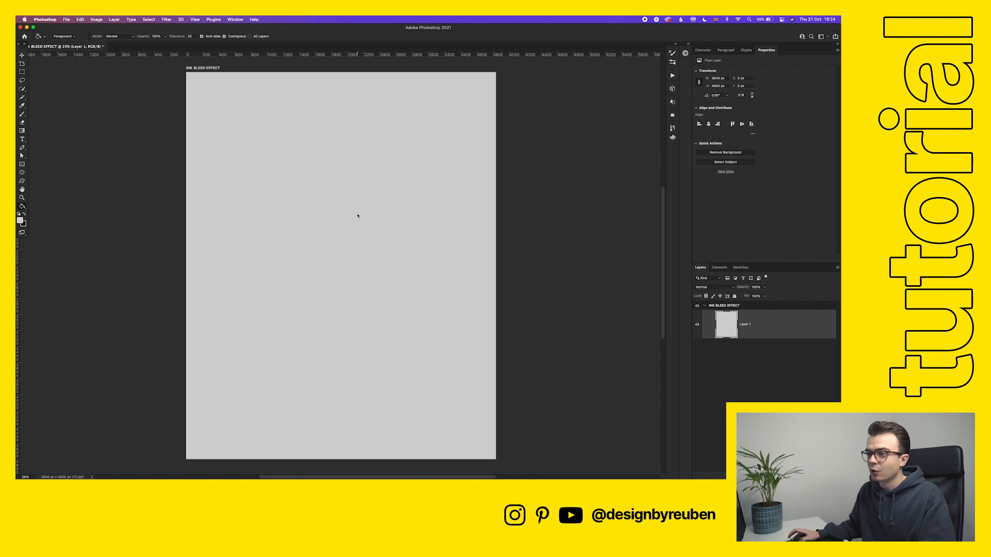
mouse_move(75, 156)
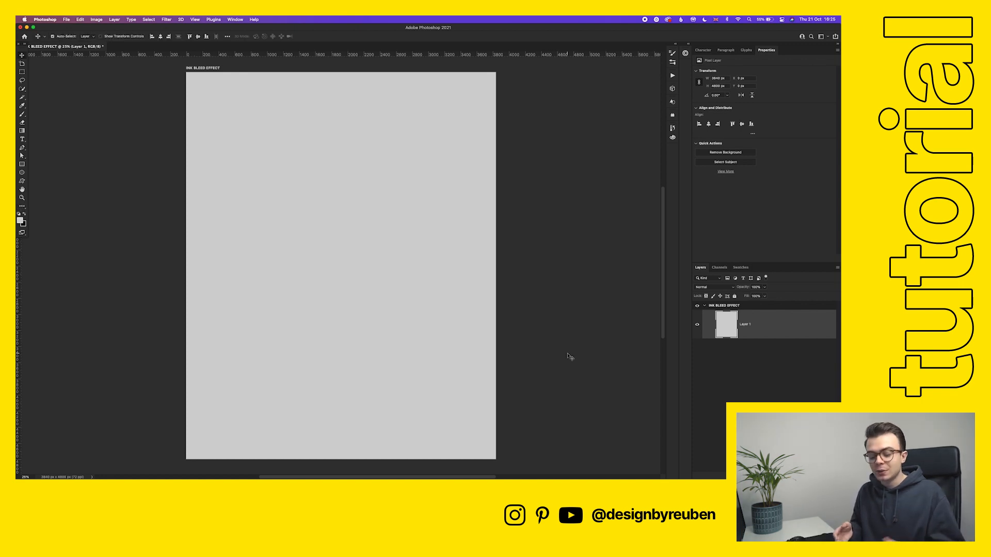
Start a type layer and set its text colour to black
key(t)
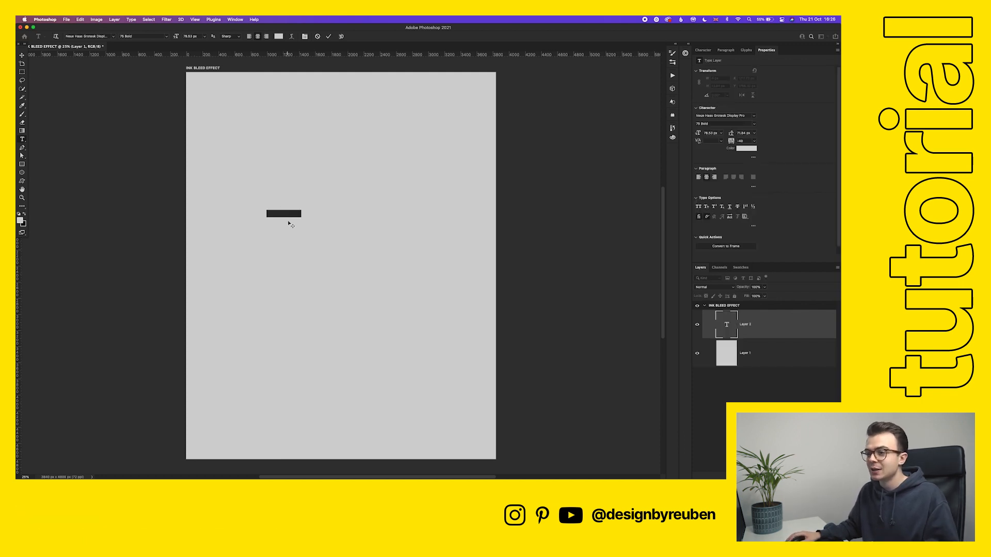
click(744, 148)
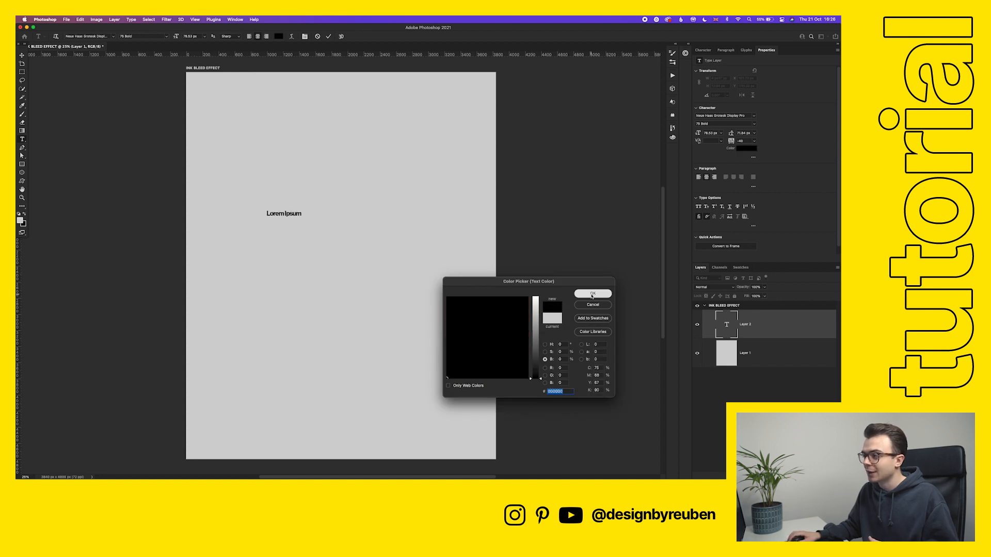
click(591, 293)
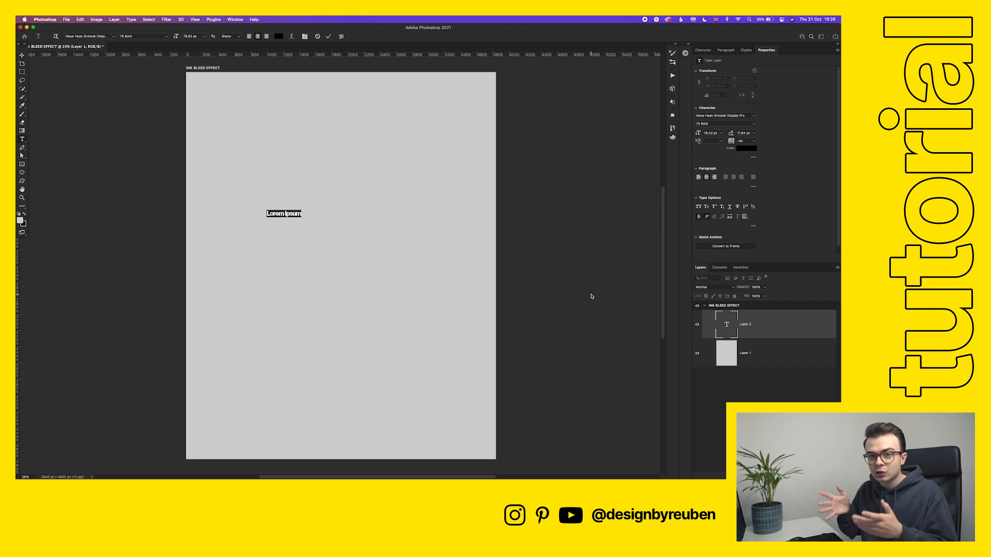
mouse_move(585, 300)
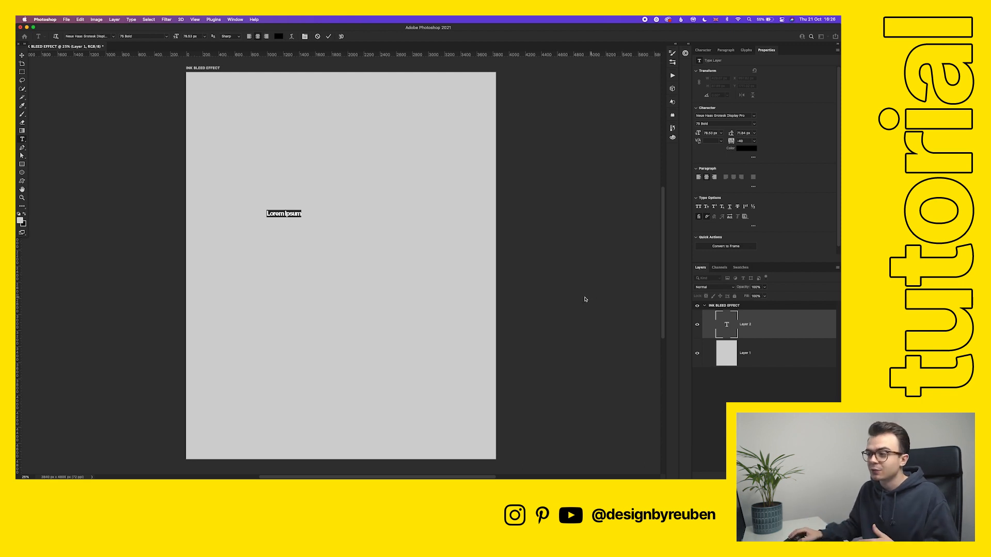
mouse_move(548, 290)
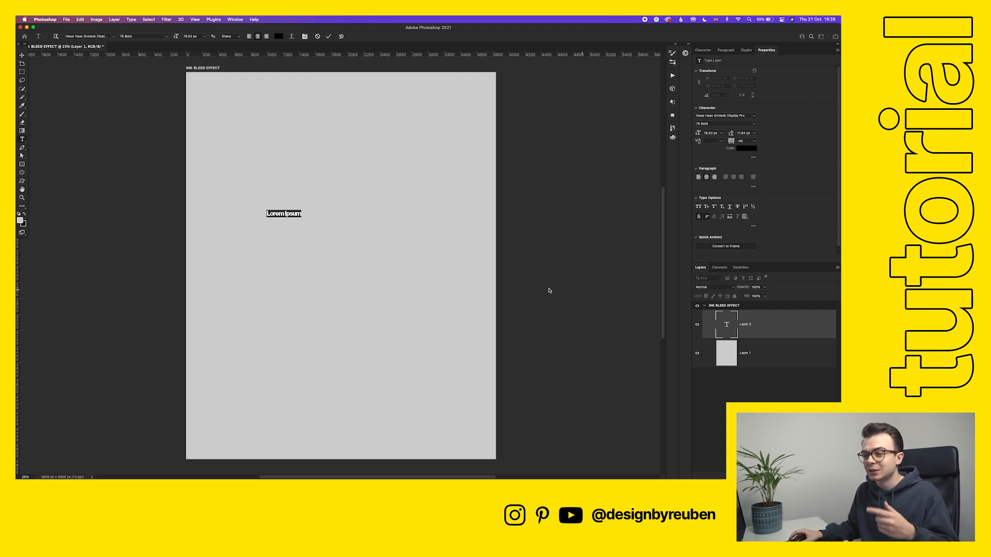
mouse_move(449, 288)
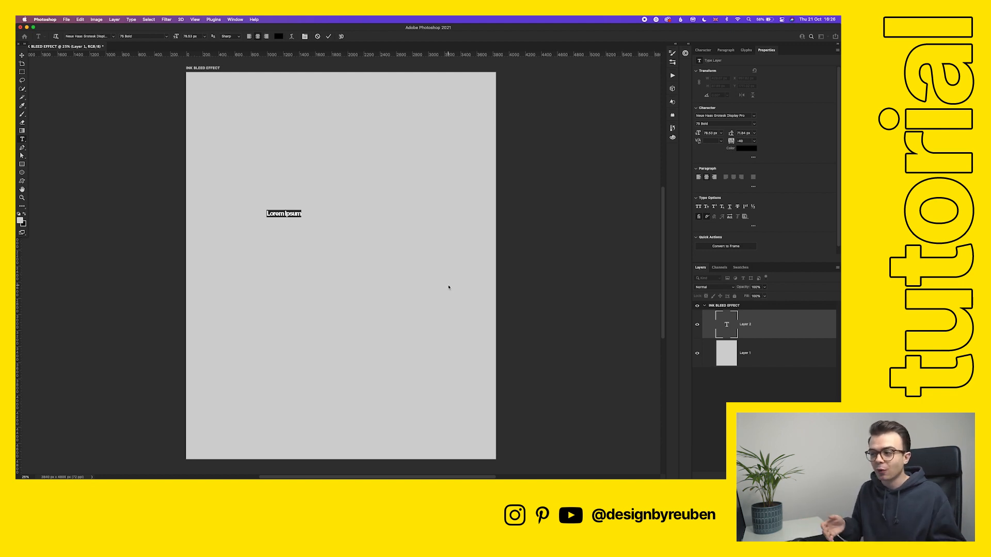
Enter 'THIS IS WHAT INK BLEED LOOKS LIKE', scale it up and set Medium weight
text(THIS IS WHAT)
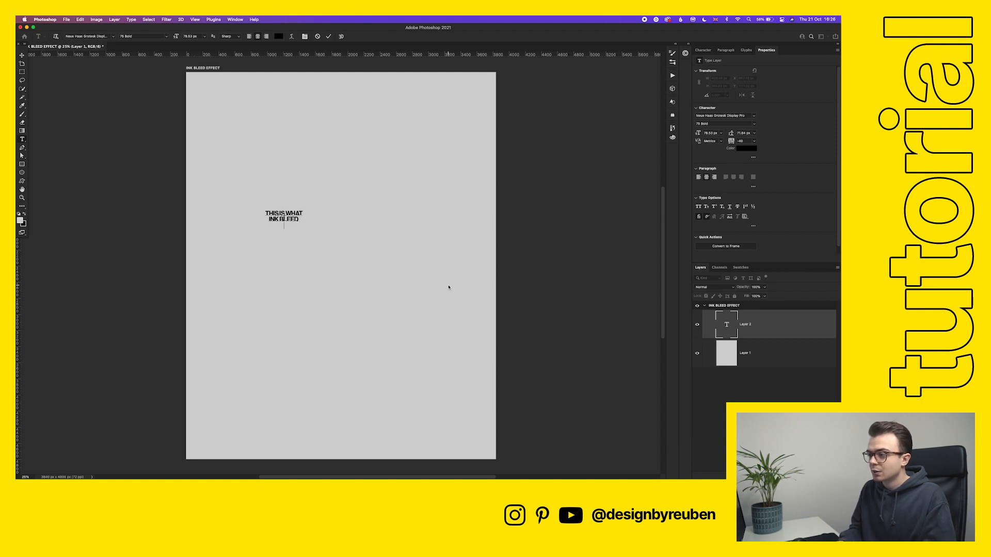
text(LOOKS)
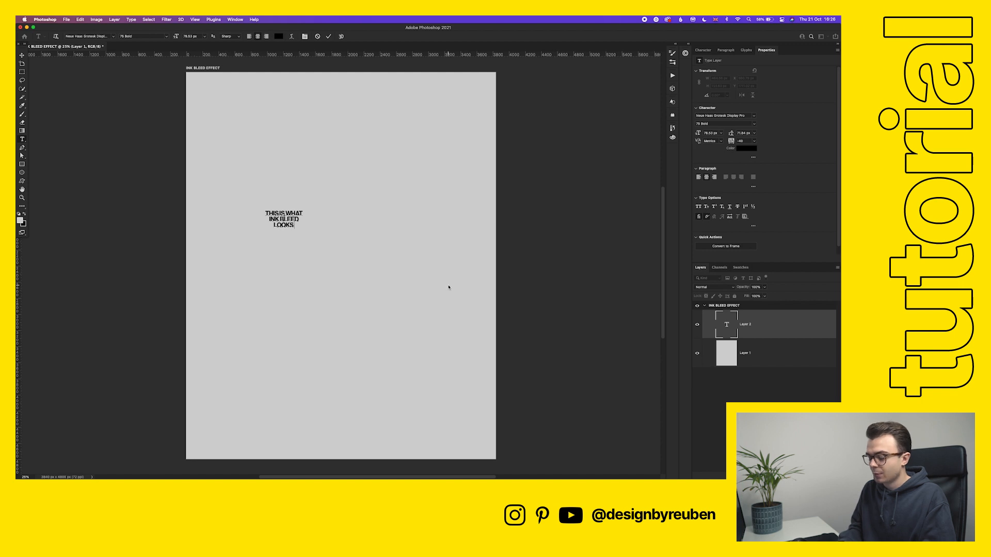
text(LIKE)
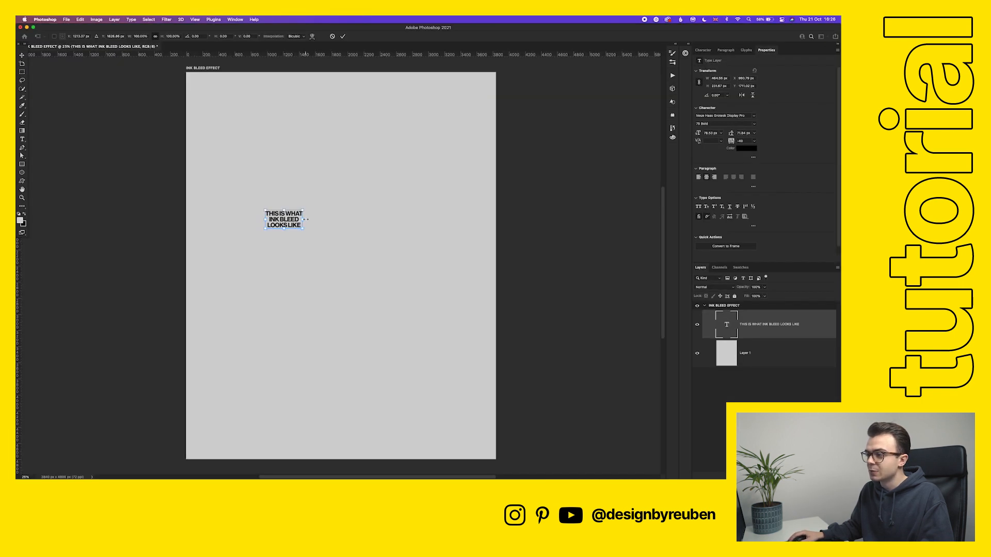
key(cmd+t)
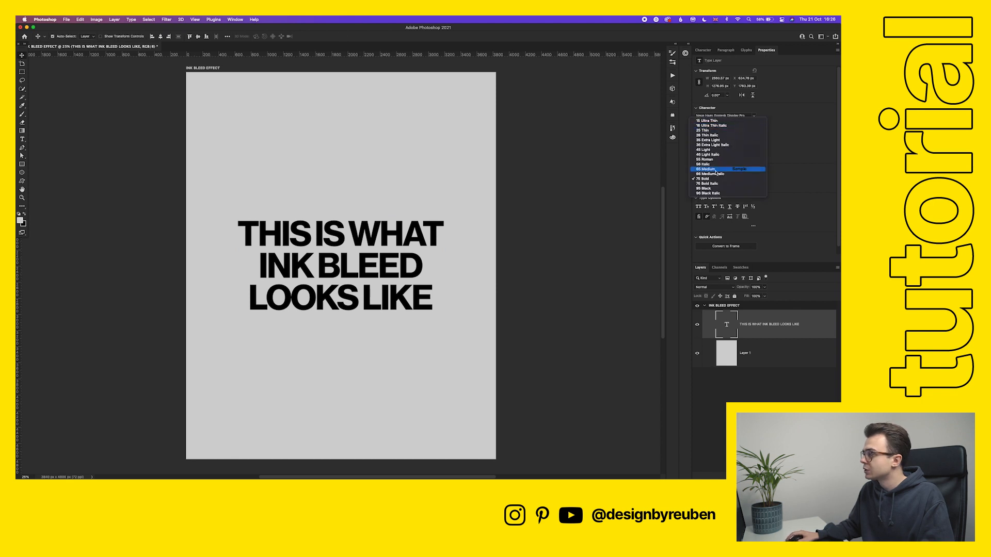
click(705, 169)
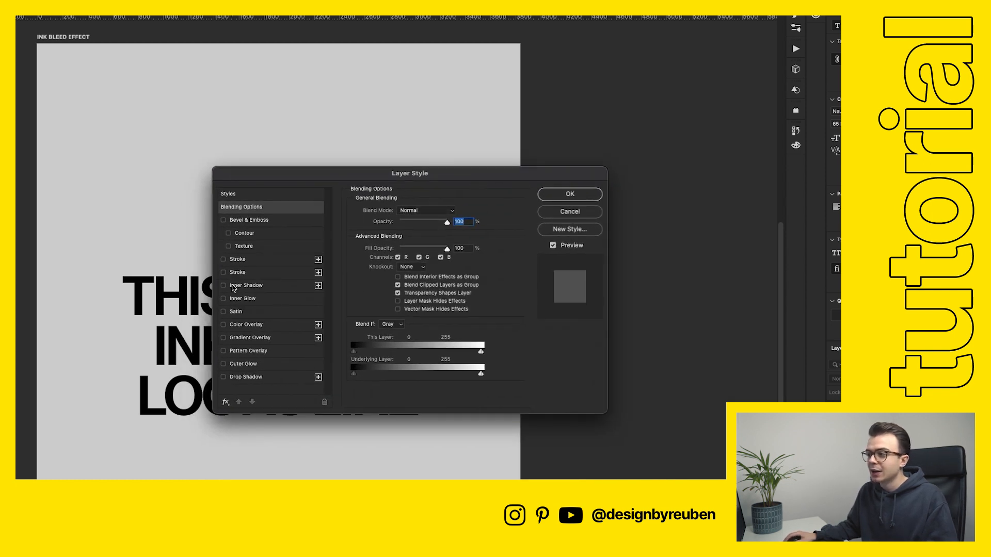
mouse_move(247, 266)
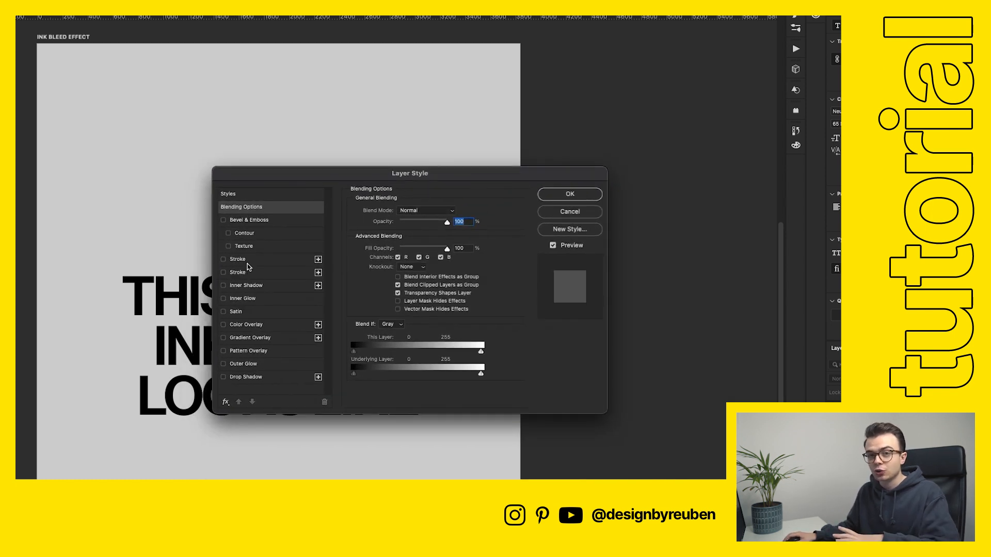
mouse_move(264, 271)
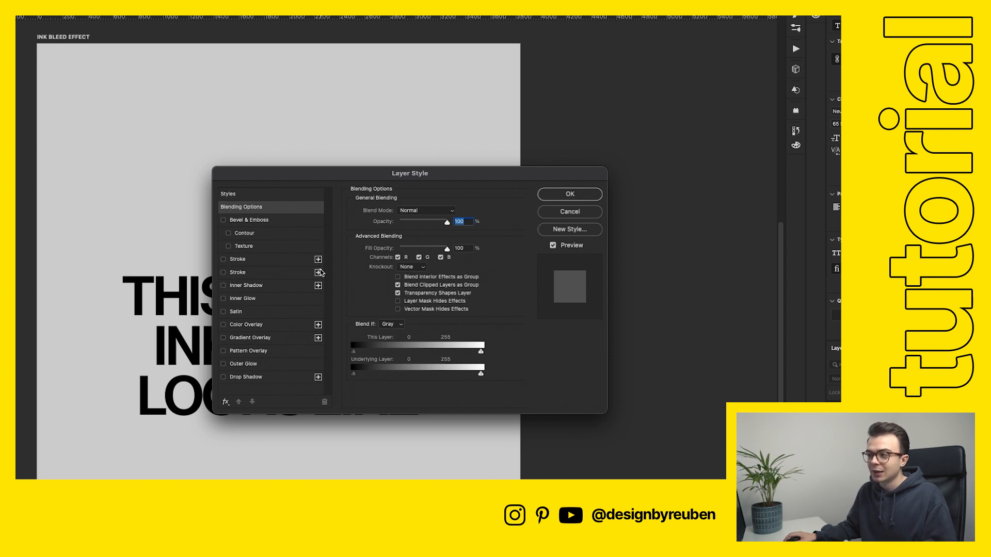
mouse_move(262, 276)
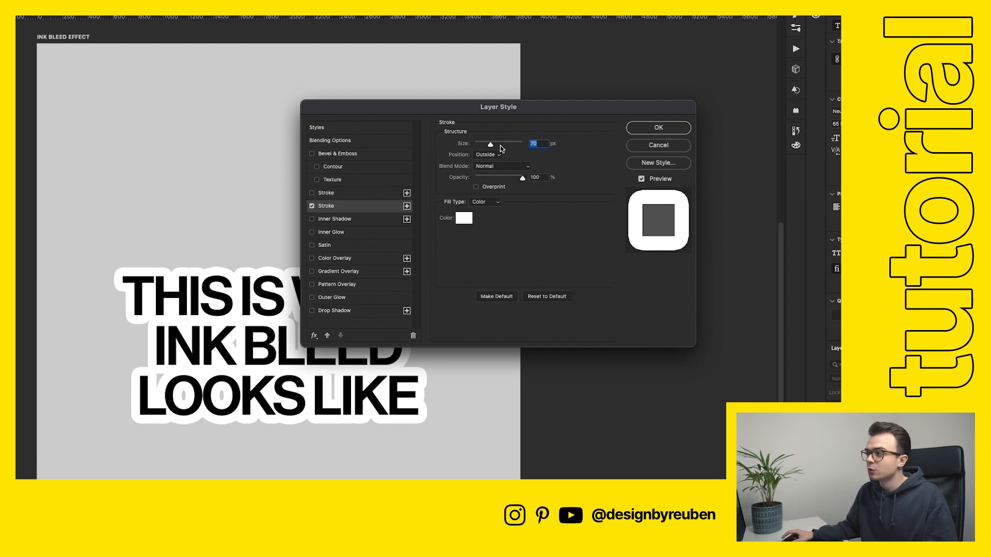
mouse_move(494, 183)
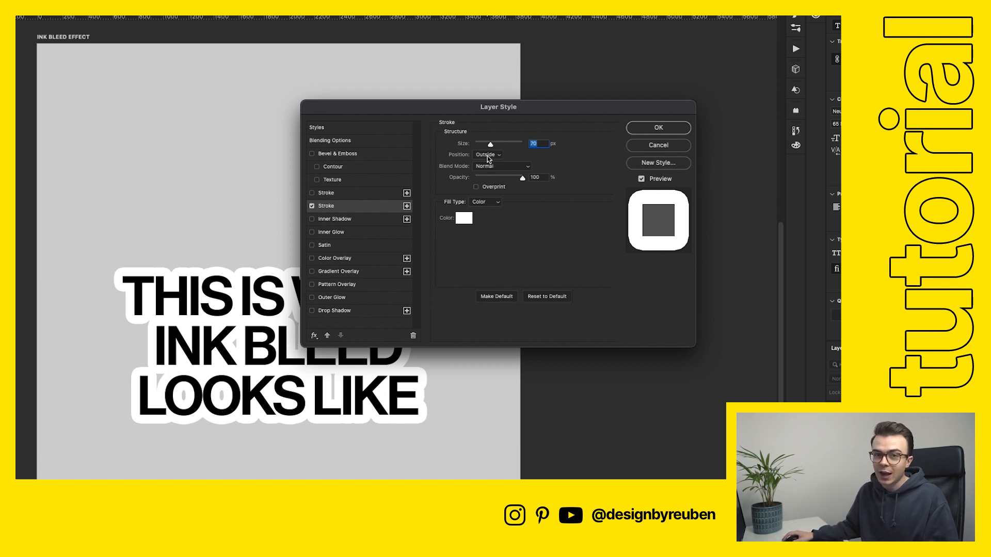
mouse_move(486, 176)
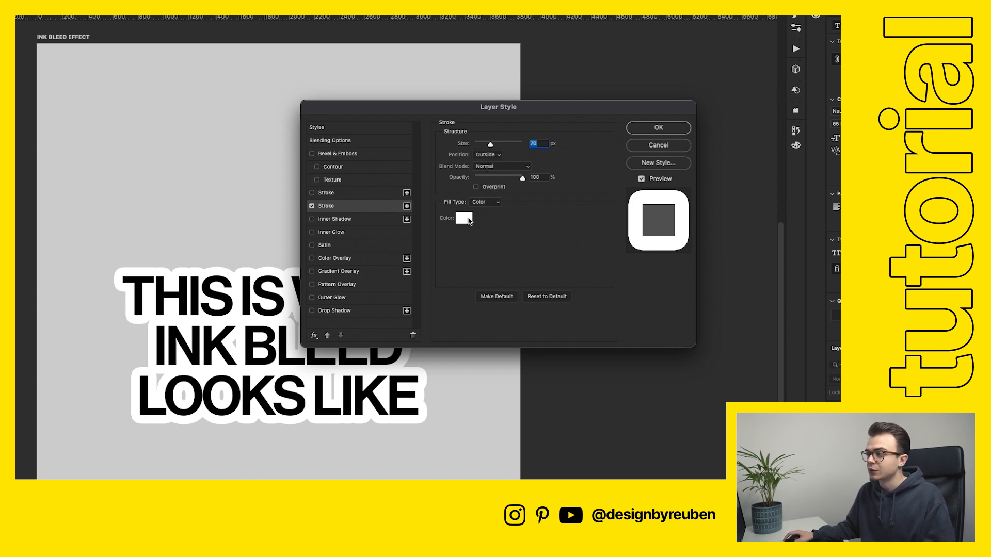
Apply a white 70 px outside stroke to the text as a layer style
click(463, 217)
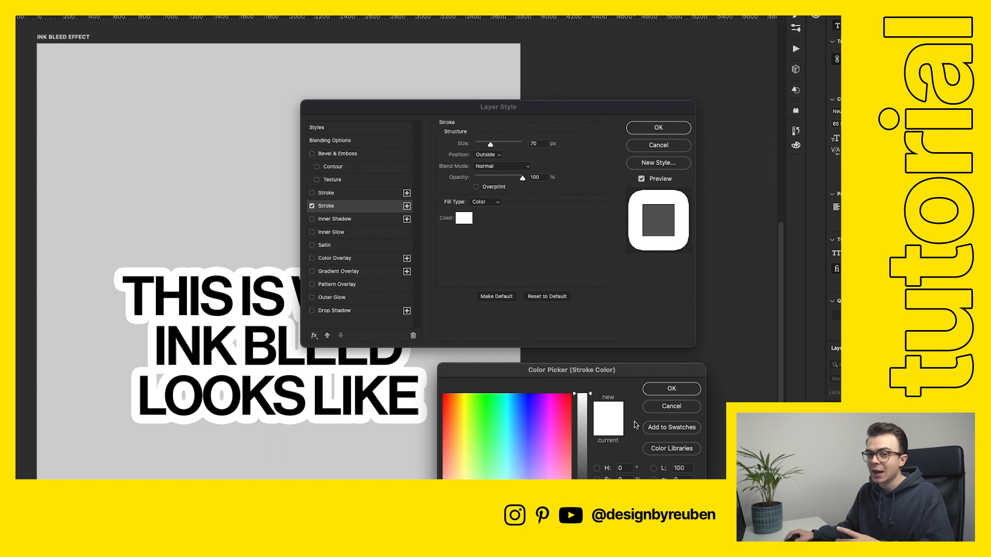
mouse_move(663, 417)
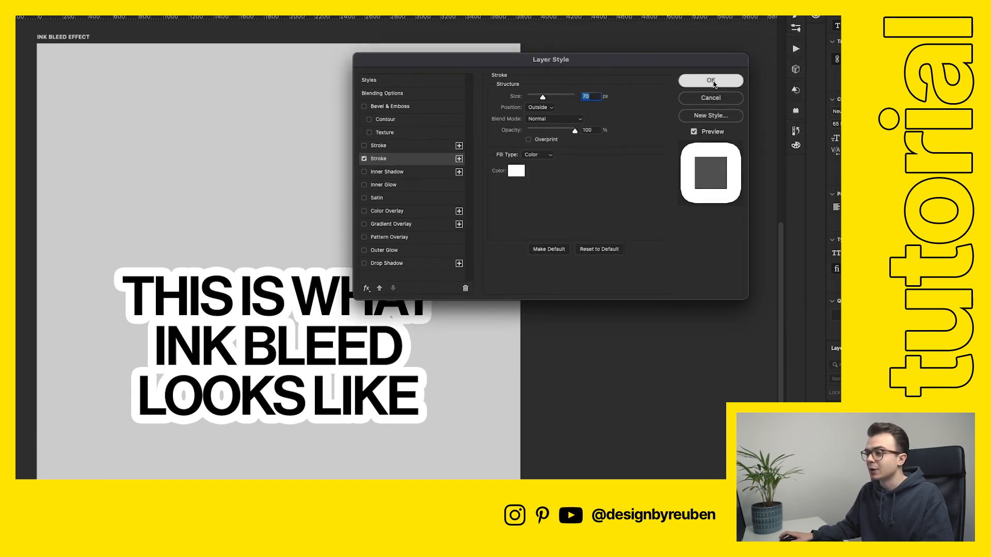
click(710, 80)
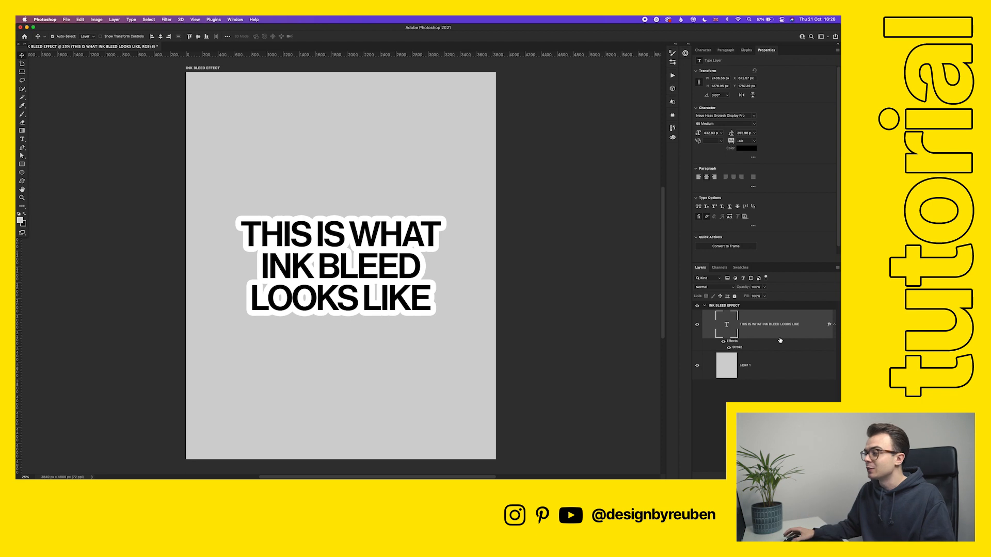
Convert the outlined text layer to a smart object and set black/white working colours
right_click(768, 324)
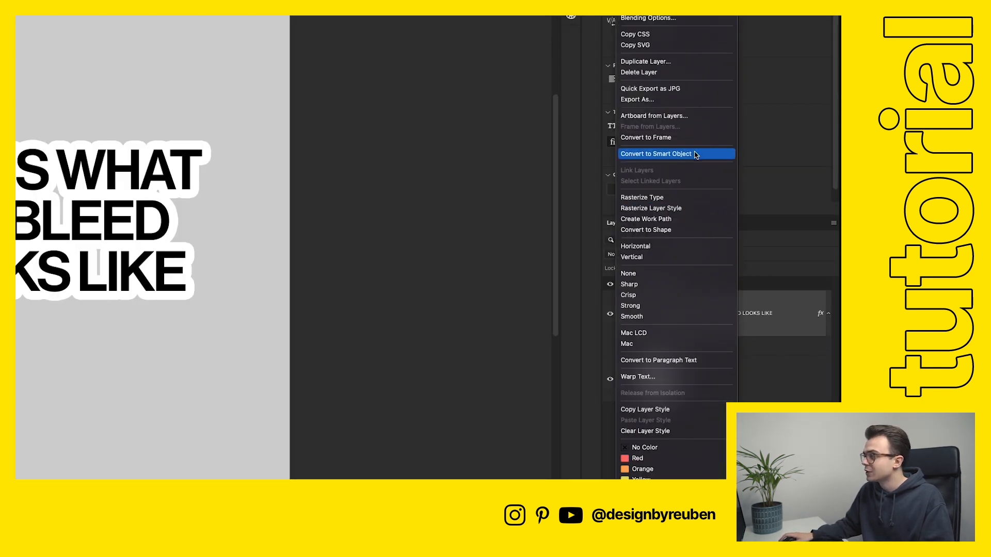
click(656, 153)
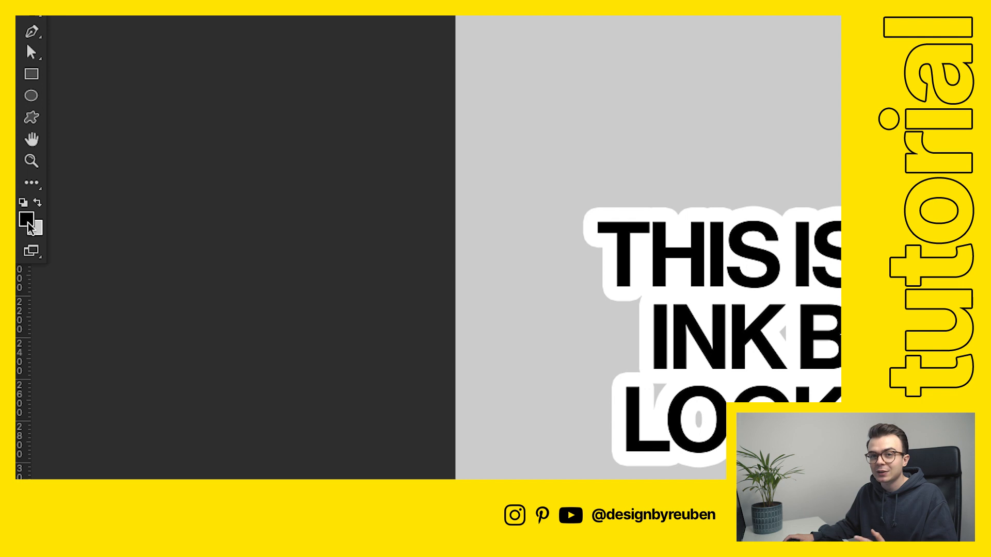
click(31, 229)
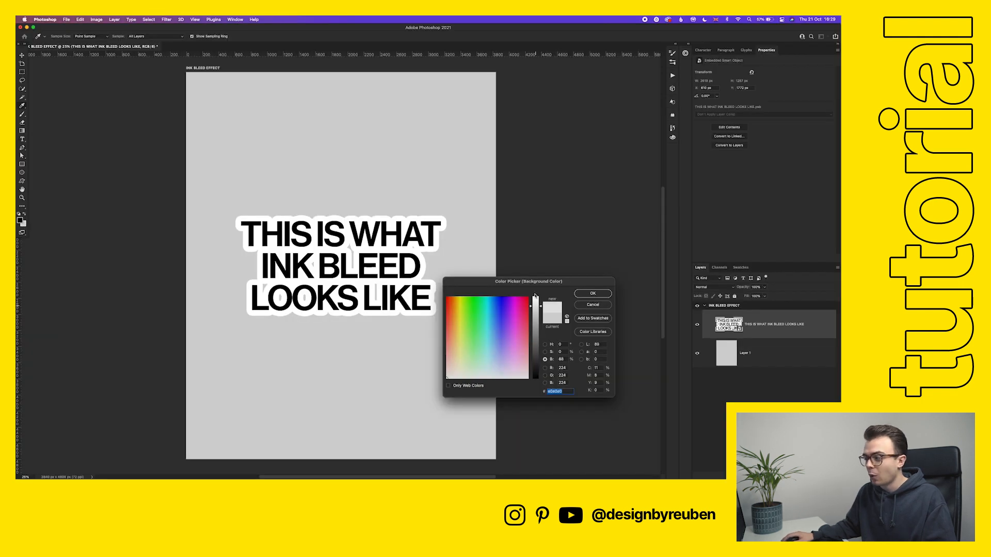
click(592, 293)
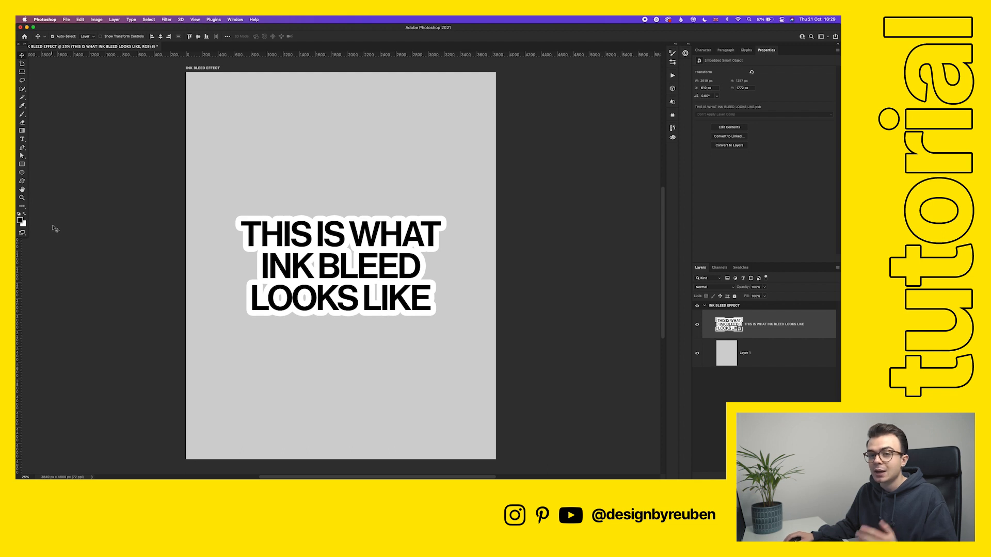
Choose the Stamp sketch filter and set Light/Dark Balance 27, Smoothness 30
click(244, 20)
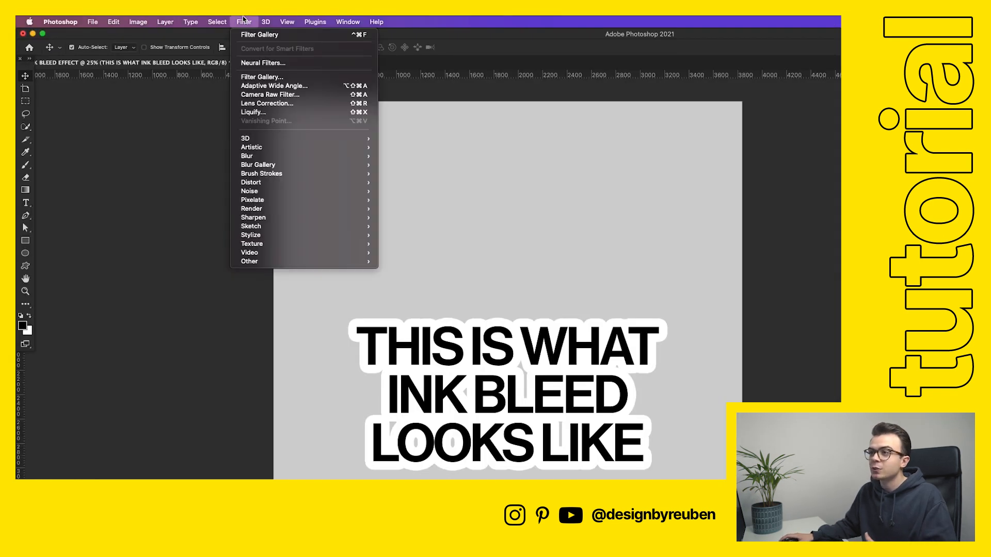
click(261, 77)
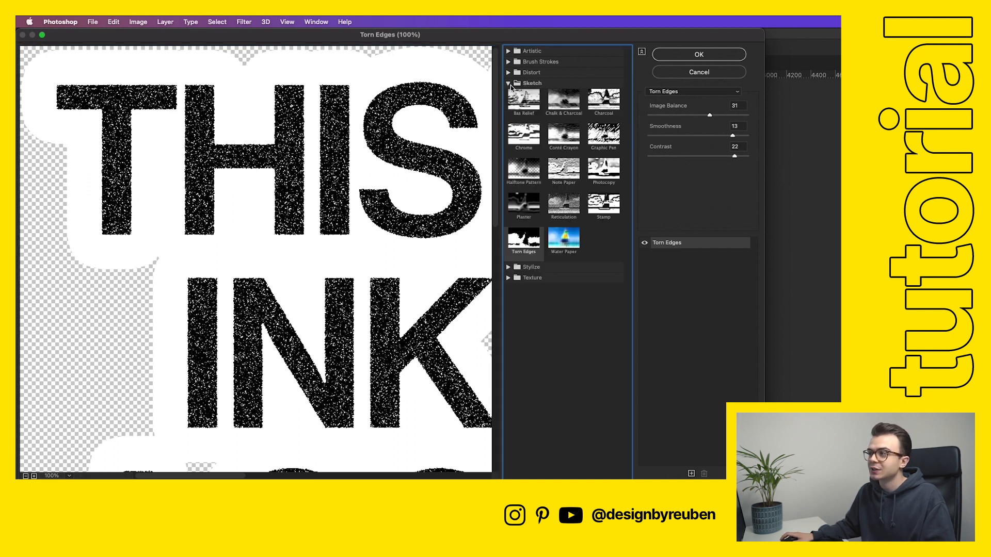
click(603, 203)
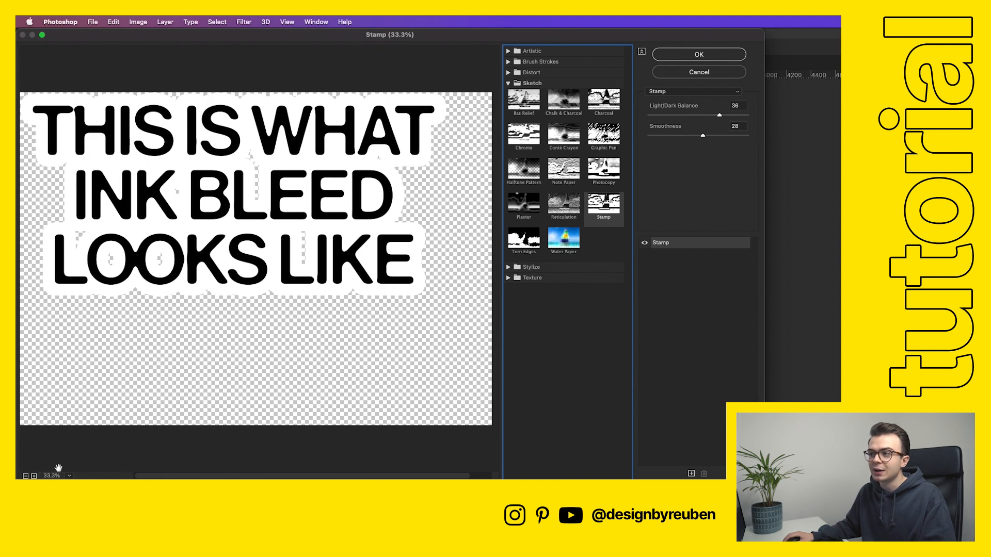
mouse_move(152, 395)
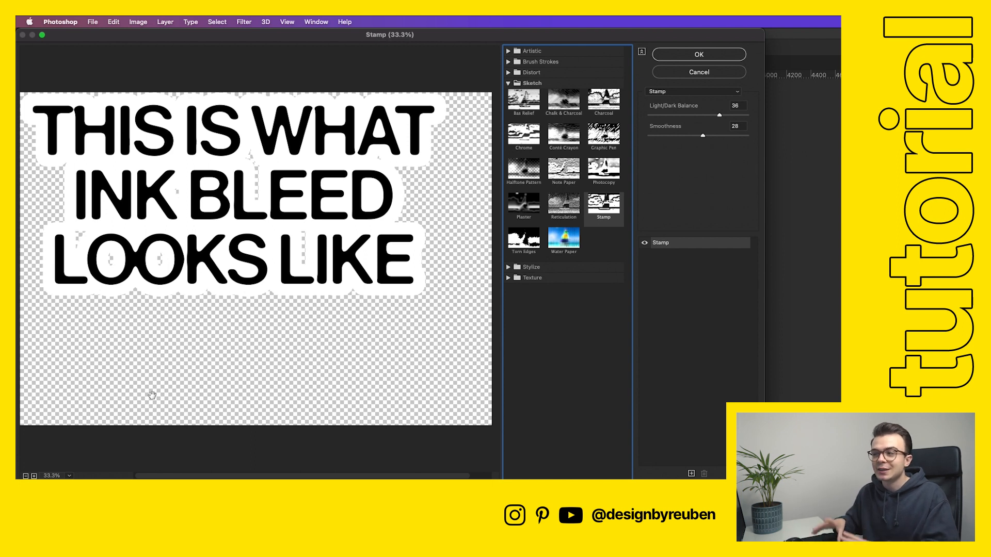
mouse_move(407, 179)
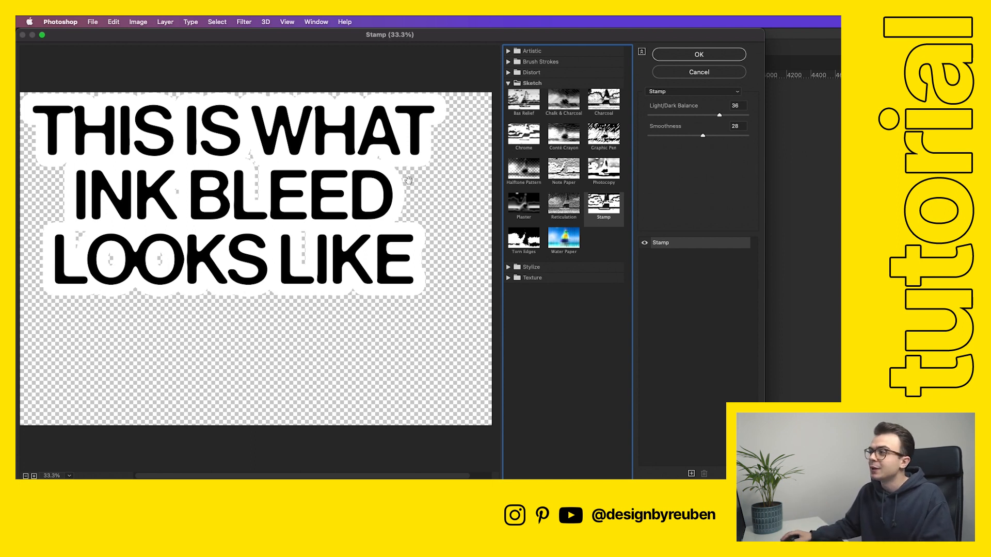
triple_click(736, 105)
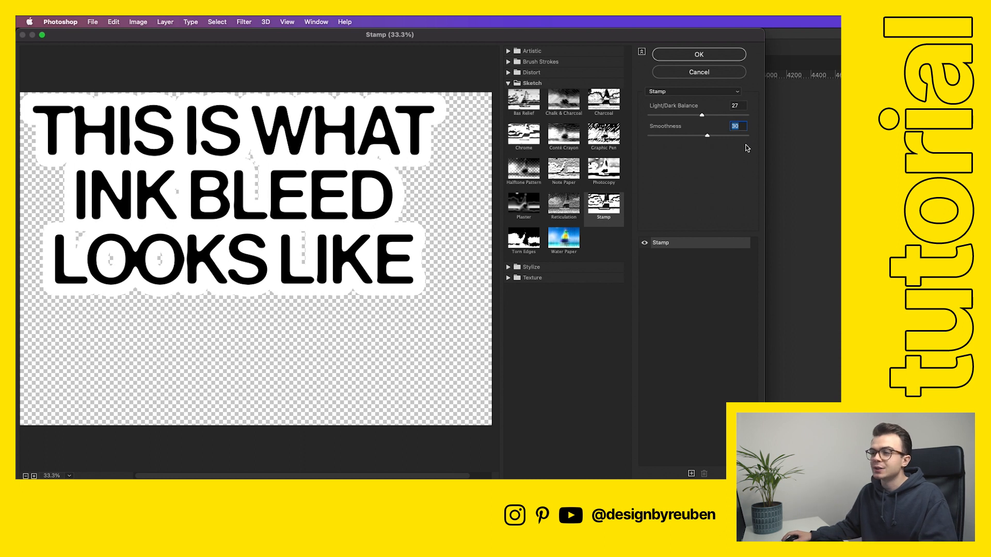
mouse_move(139, 253)
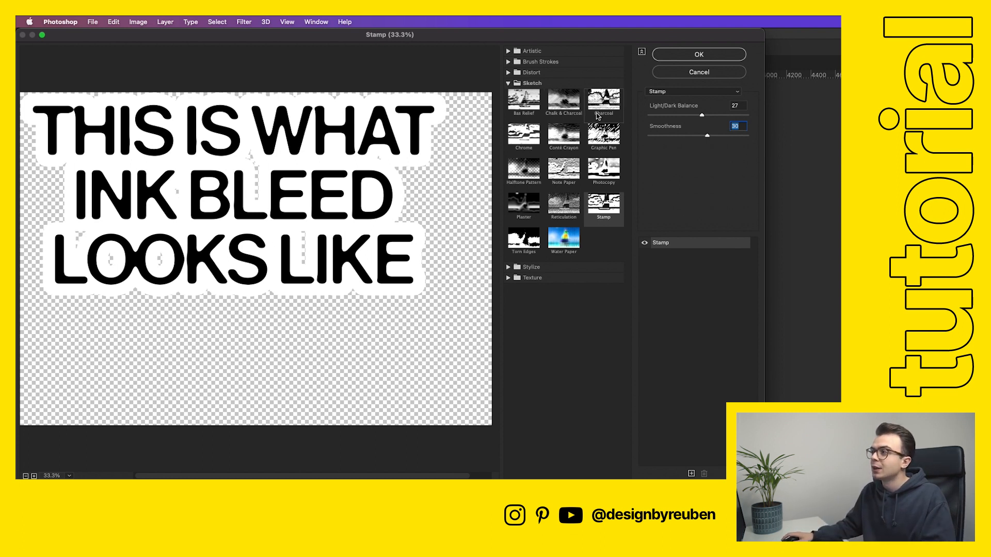
mouse_move(686, 55)
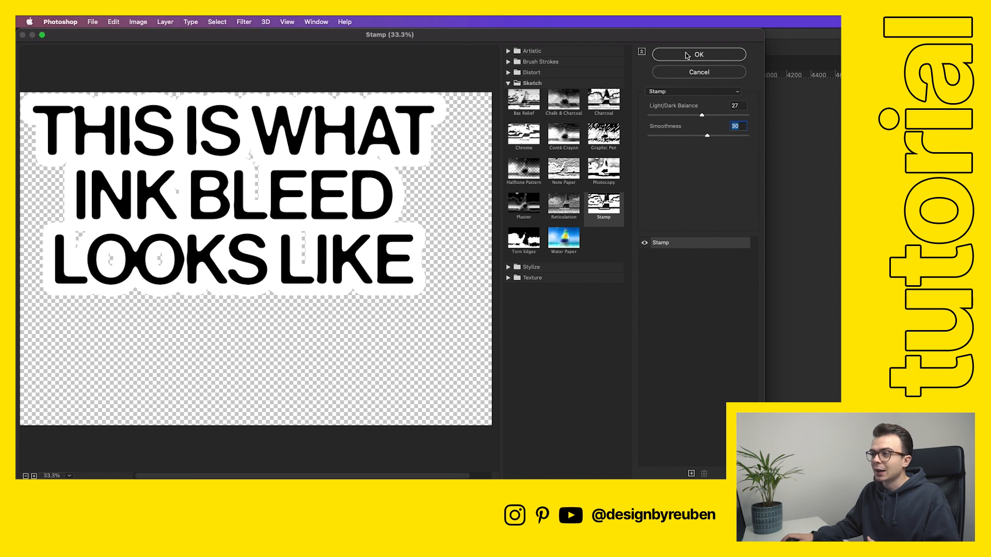
Apply the Stamp filter settings and return to the document
click(699, 54)
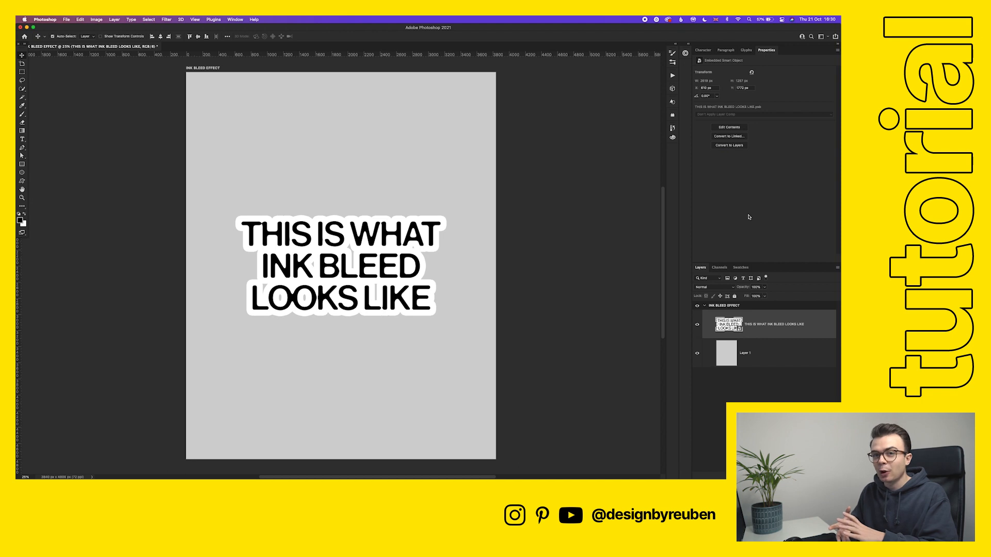
mouse_move(747, 218)
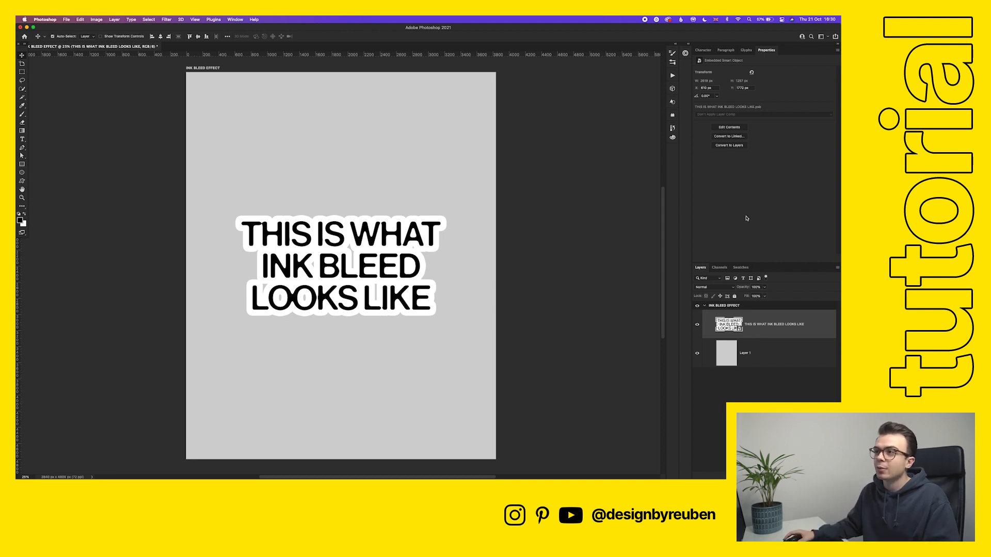
Add a Spatter brush-stroke filter with spray radius 6 and smoothness 10
click(266, 22)
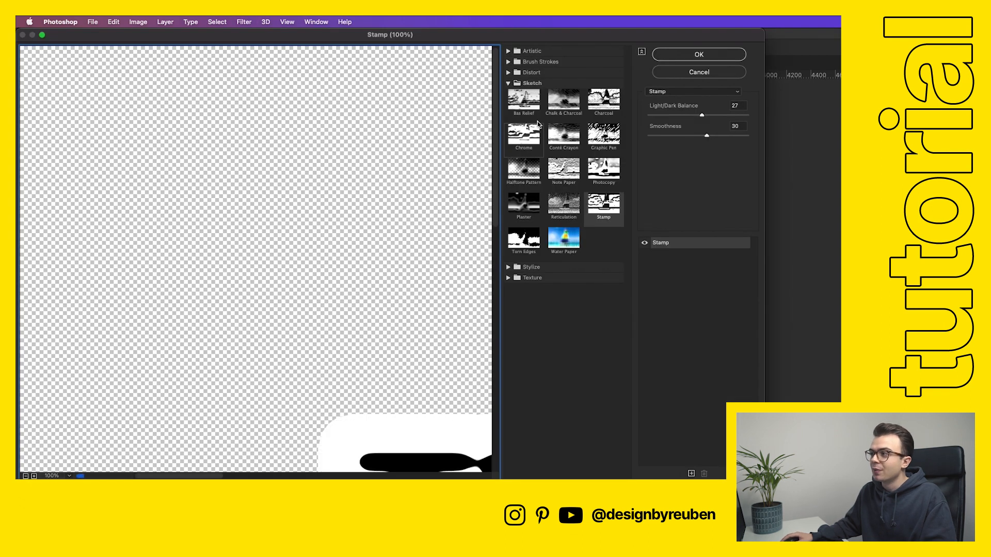
click(532, 83)
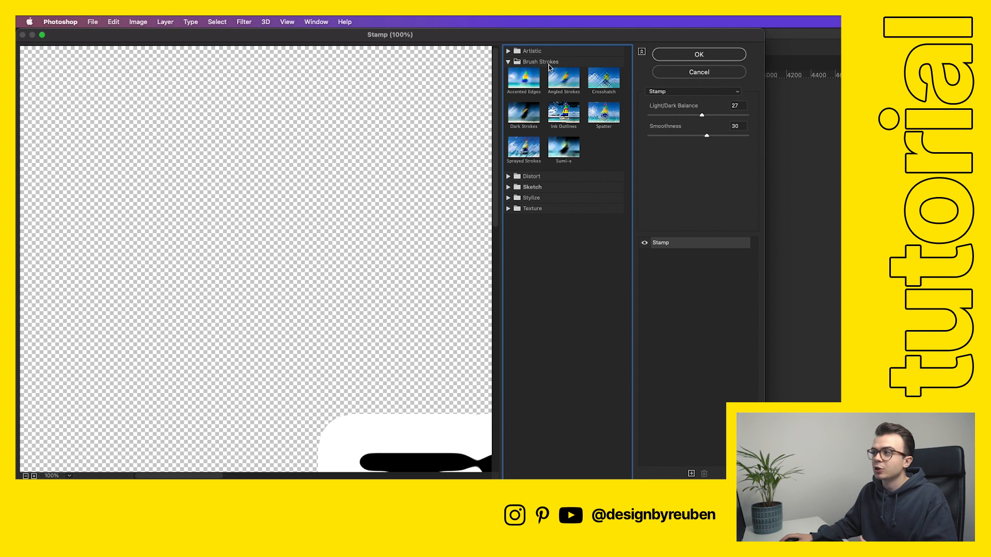
click(562, 114)
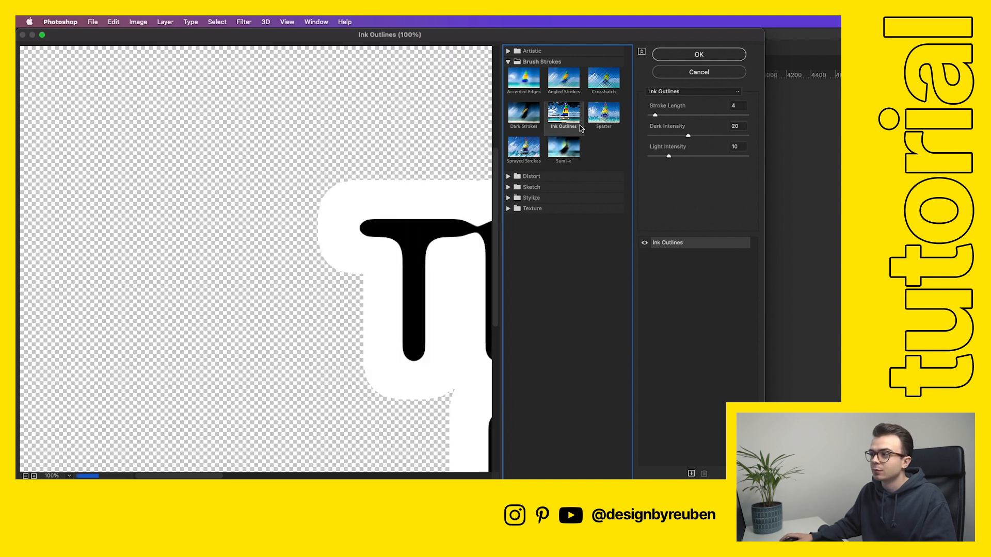
click(602, 115)
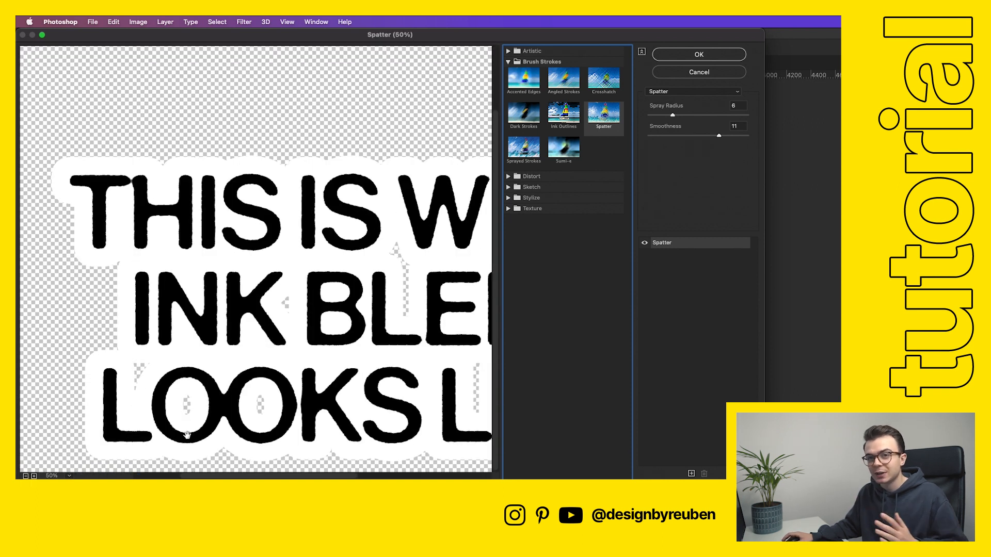
mouse_move(203, 437)
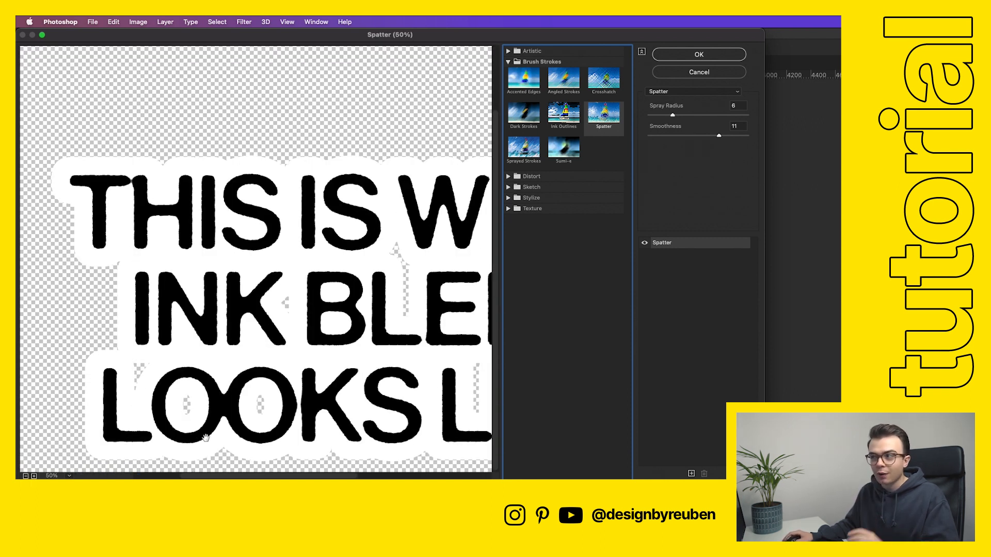
triple_click(737, 105)
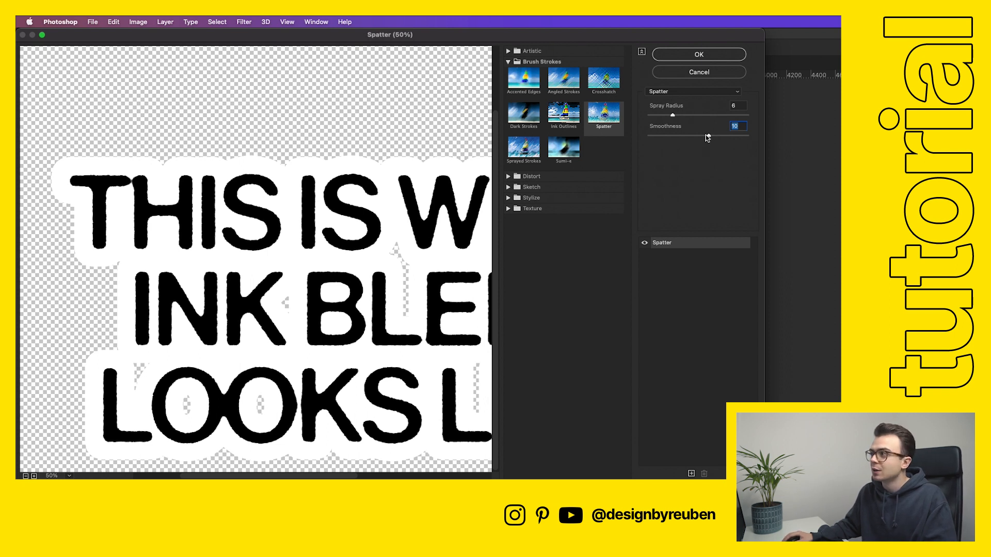
click(699, 54)
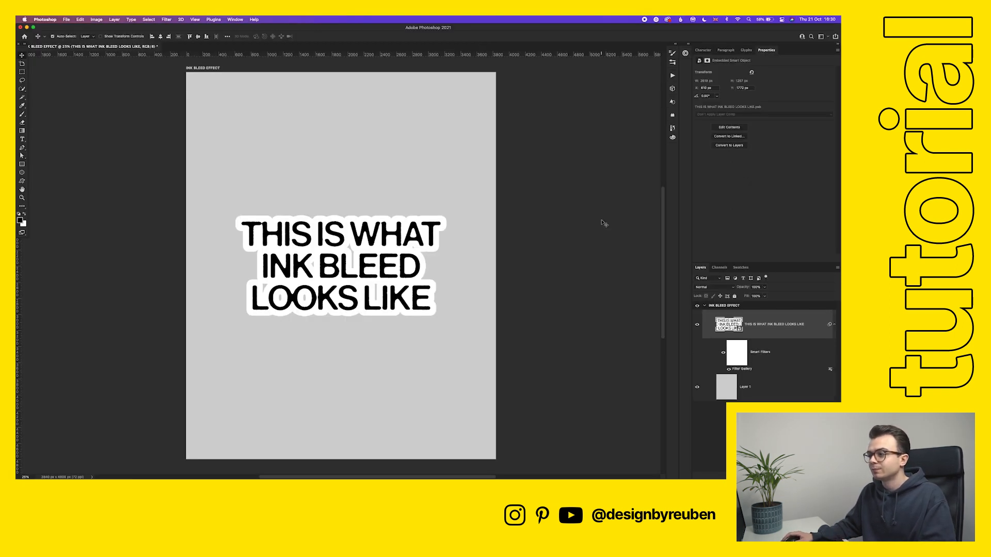
Show the Filter menu for the distressed text smart object
right_click(768, 323)
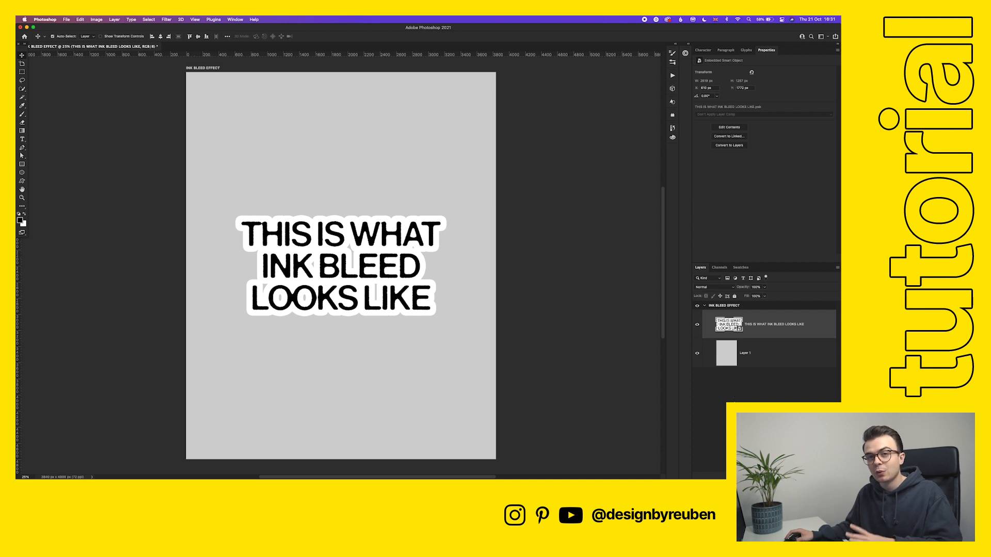
click(246, 22)
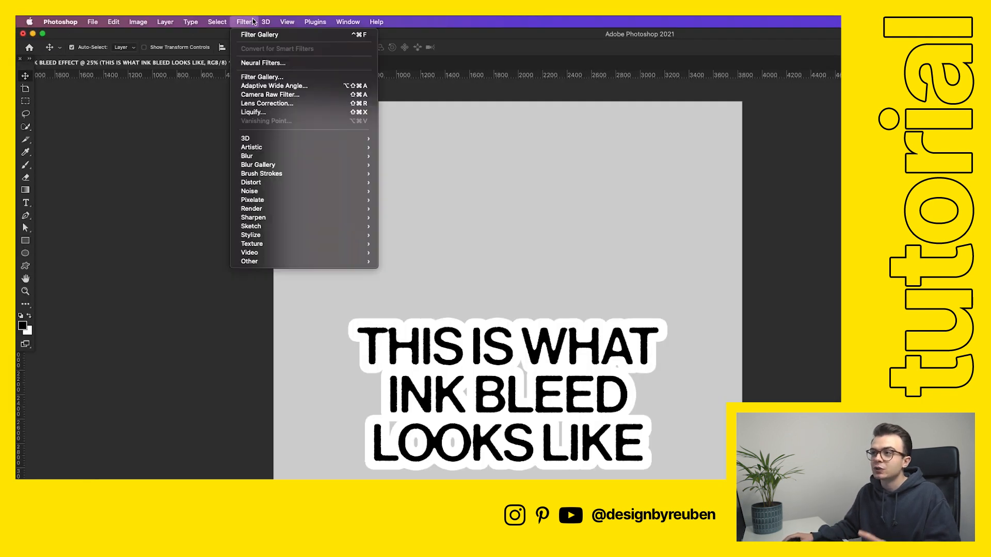
mouse_move(275, 78)
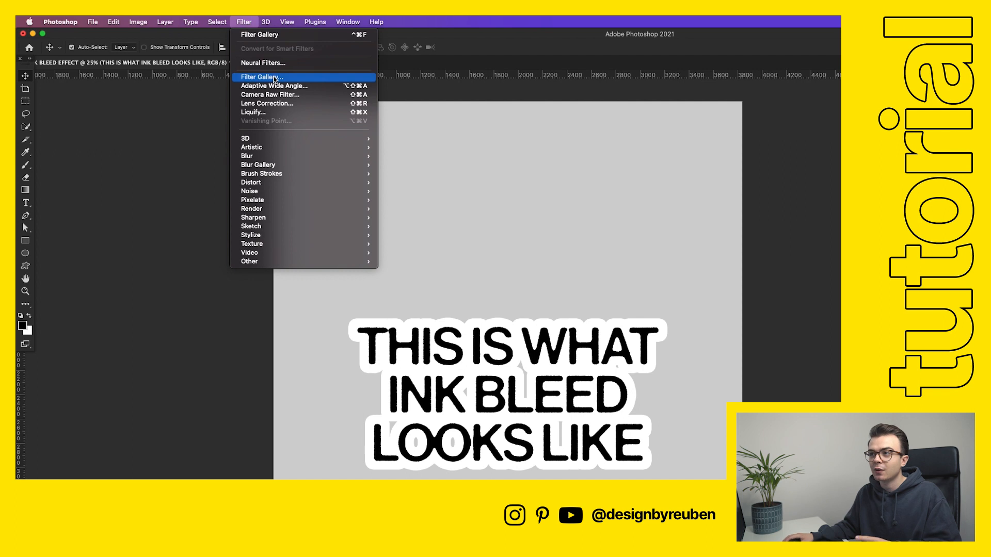
Apply Torn Edges with image balance 40, smoothness 13 and contrast 22
click(260, 77)
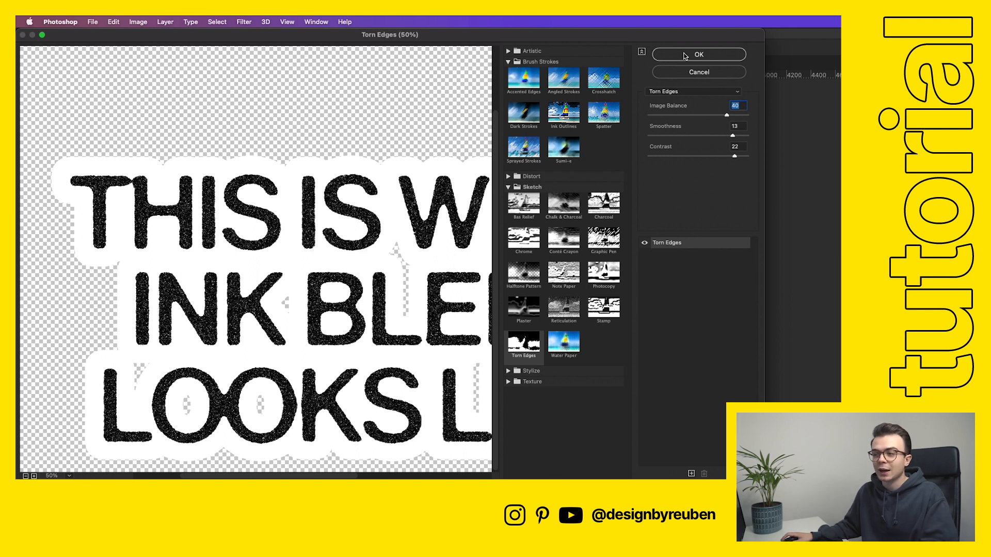
click(699, 55)
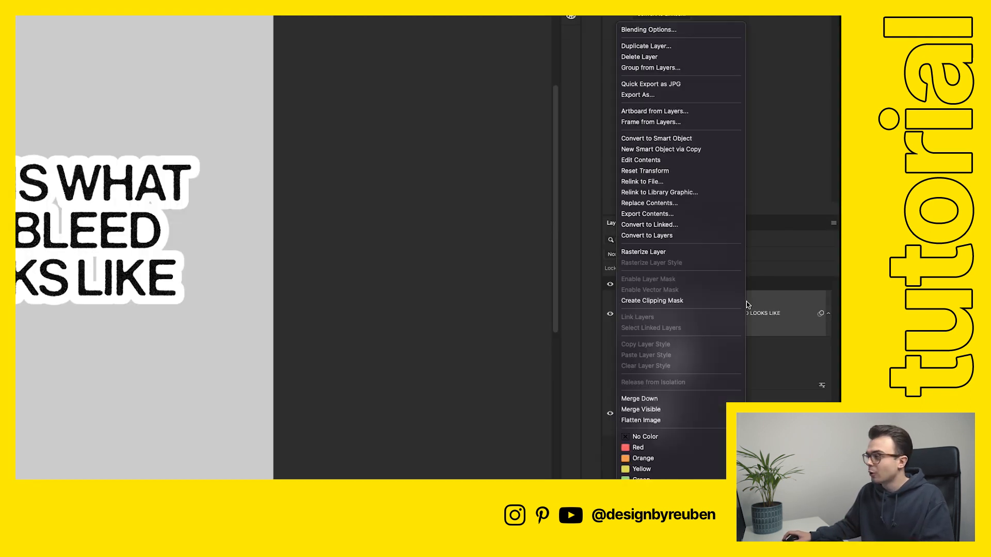
Bring up Blending Options on the text layer to hide the white outline
click(646, 235)
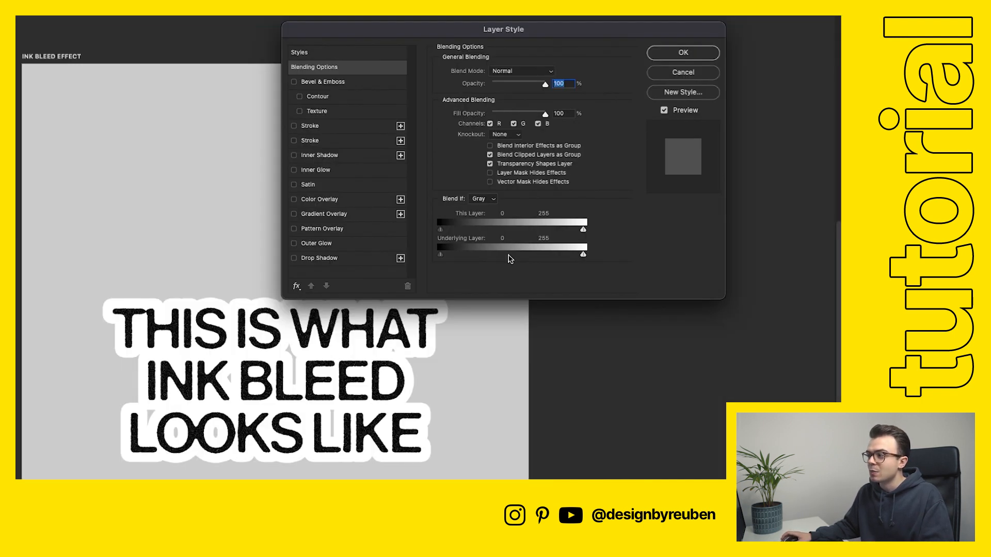
mouse_move(554, 242)
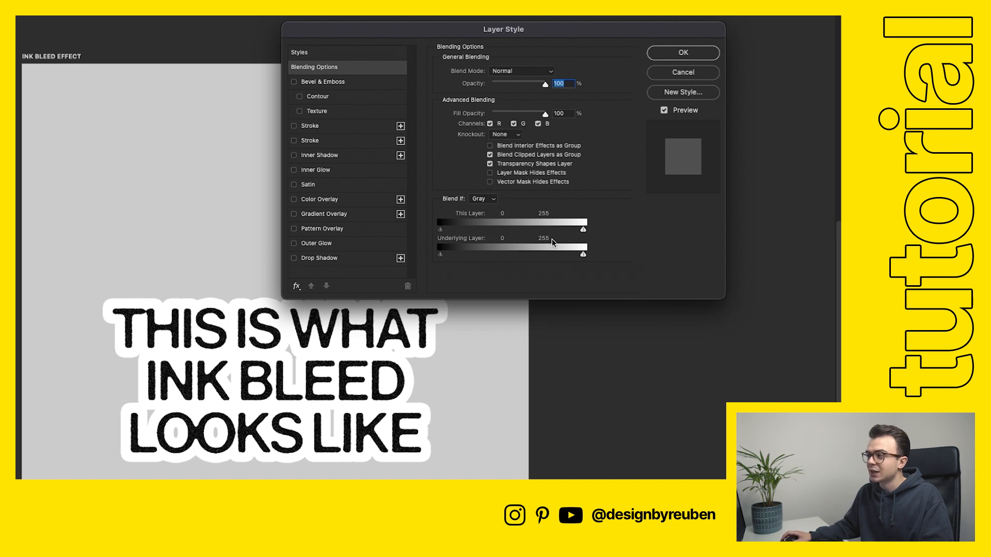
mouse_move(498, 221)
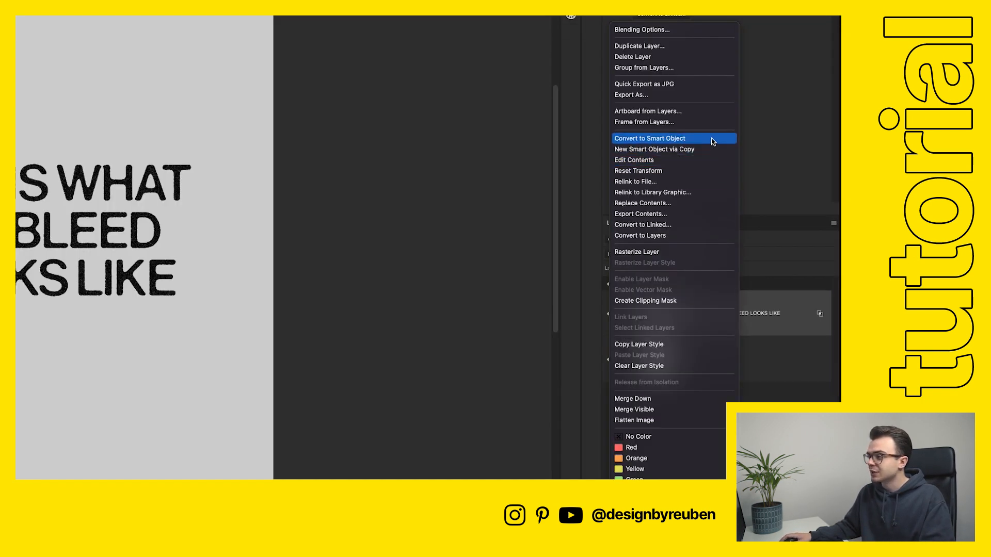
Convert the outline-free distressed text layer into a single smart object
click(650, 138)
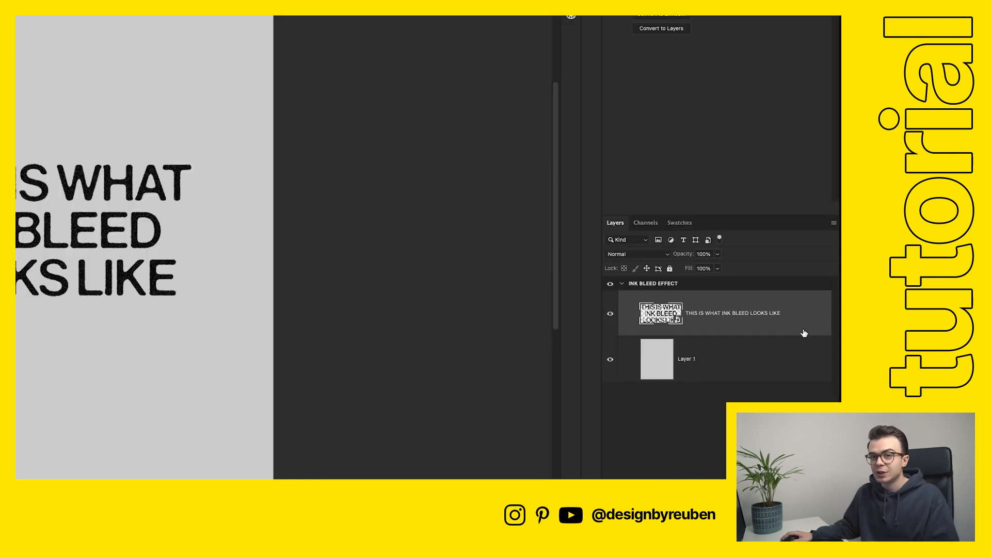
mouse_move(803, 326)
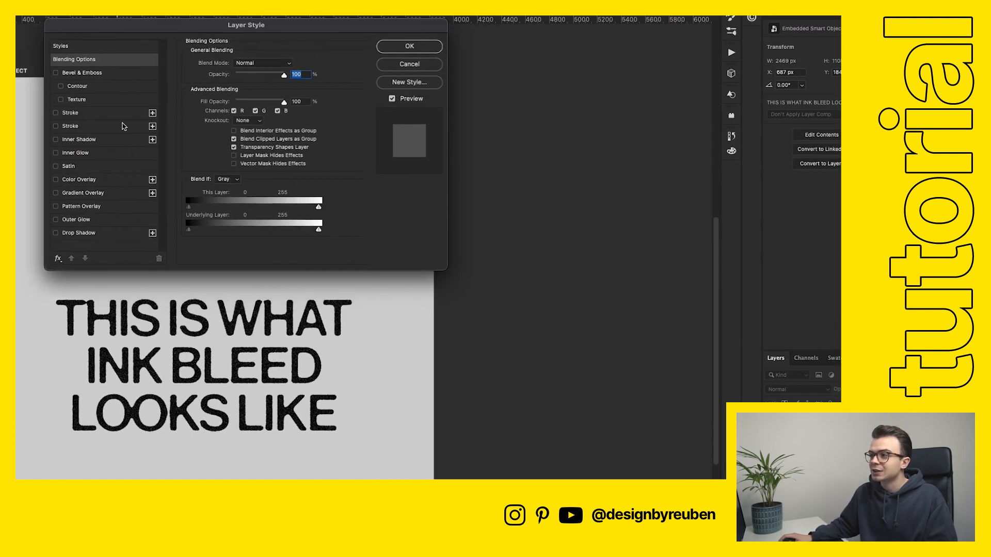
Enable Color Overlay and pick a bright blue in the Color Picker to tint the text
click(79, 180)
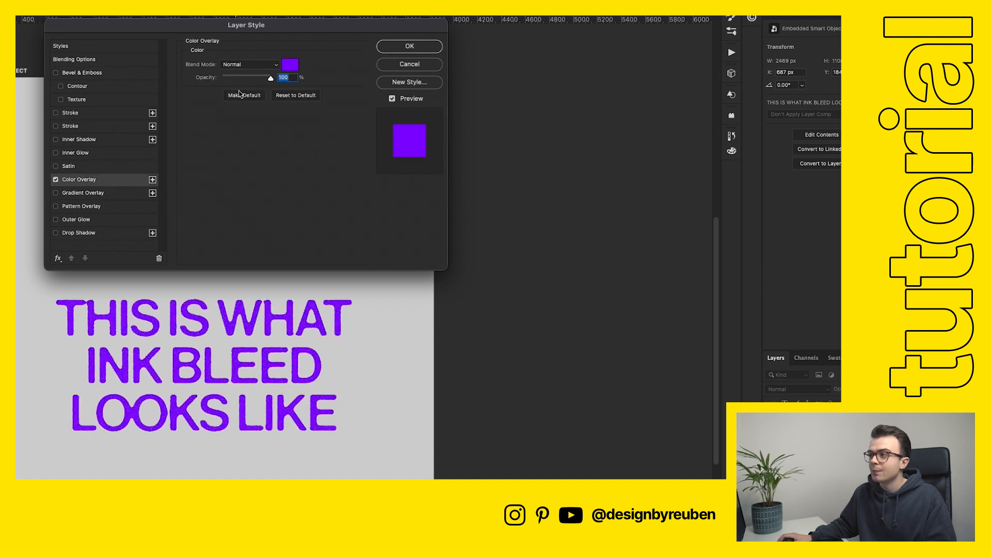
click(289, 64)
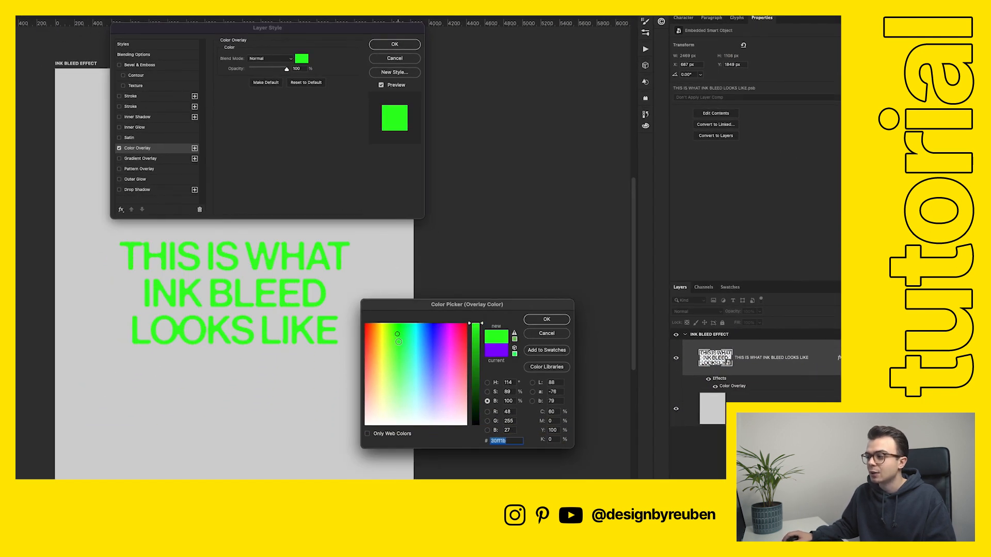
click(396, 335)
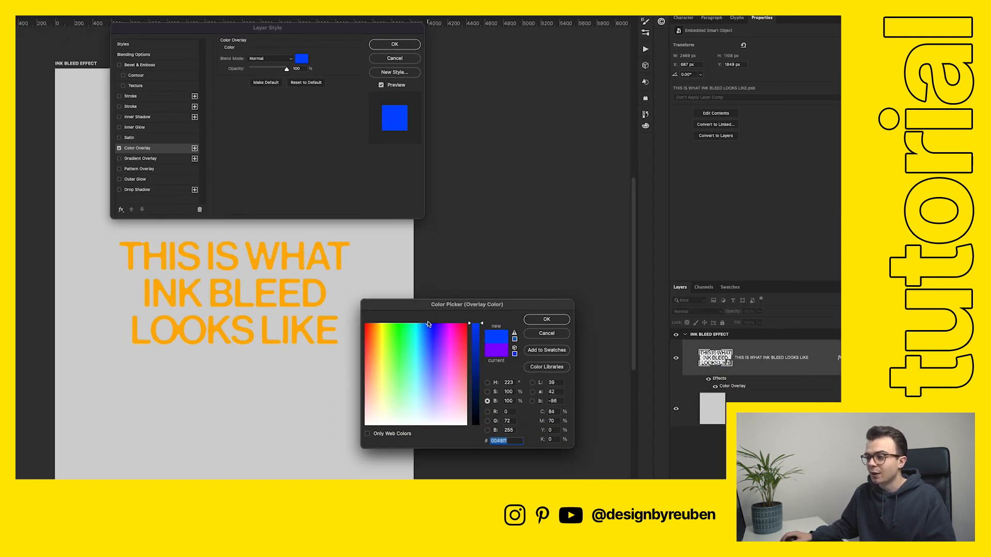
click(446, 325)
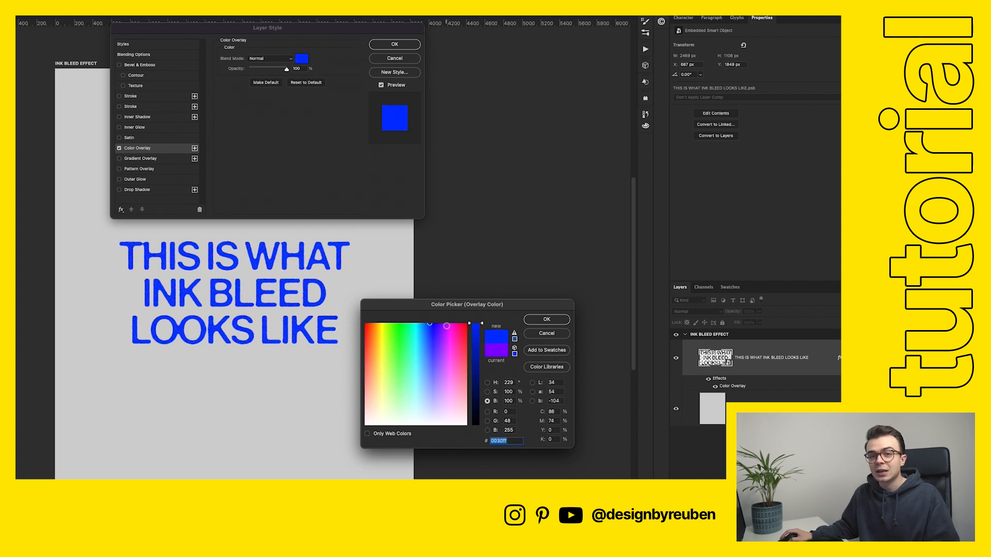